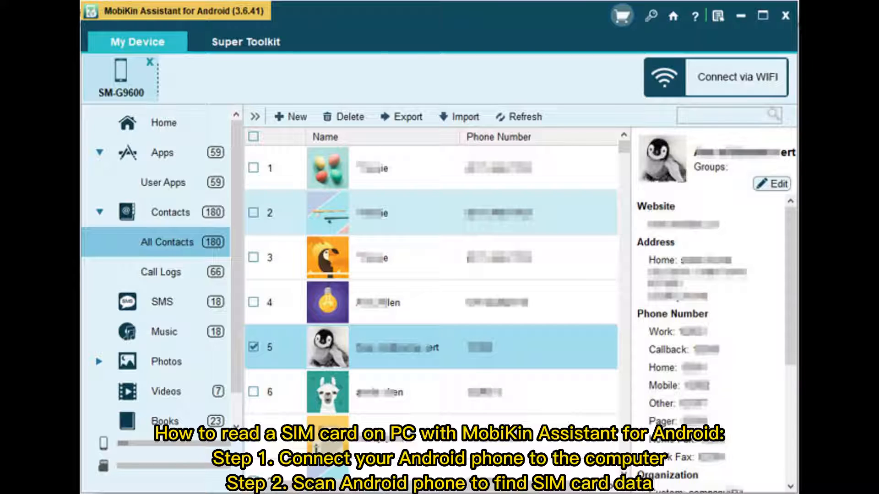
Show the Export format options for the checked contact in the Contacts list
left_click(409, 116)
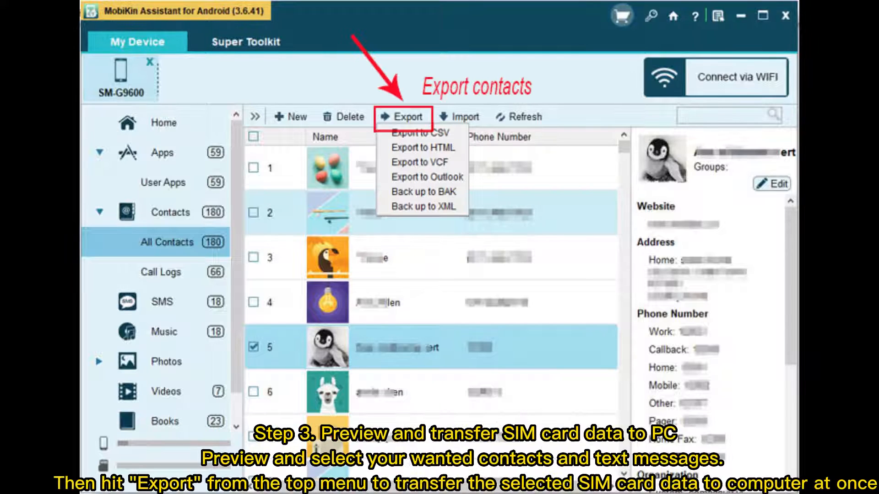